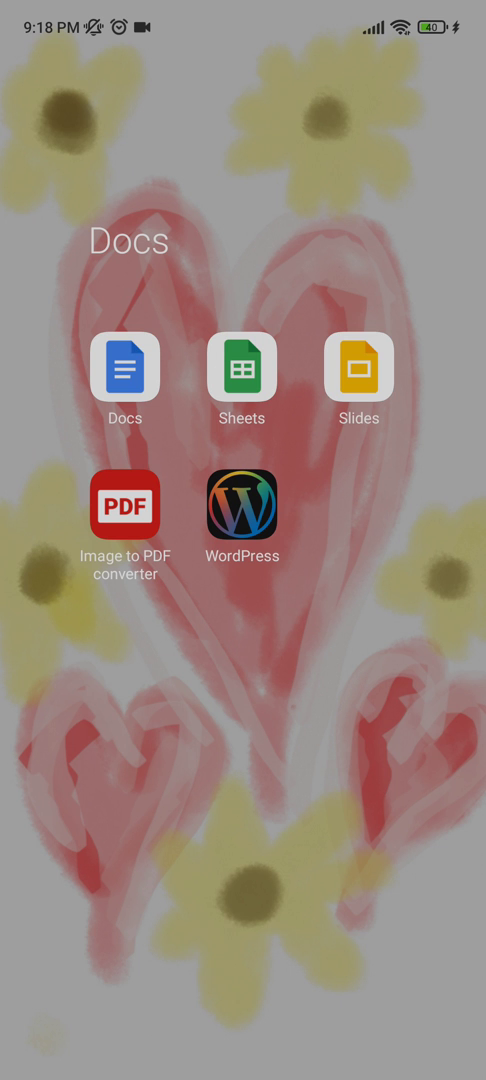
# Launch Google Docs from the home-screen folder and create a new blank document.
pyautogui.click(124, 369)
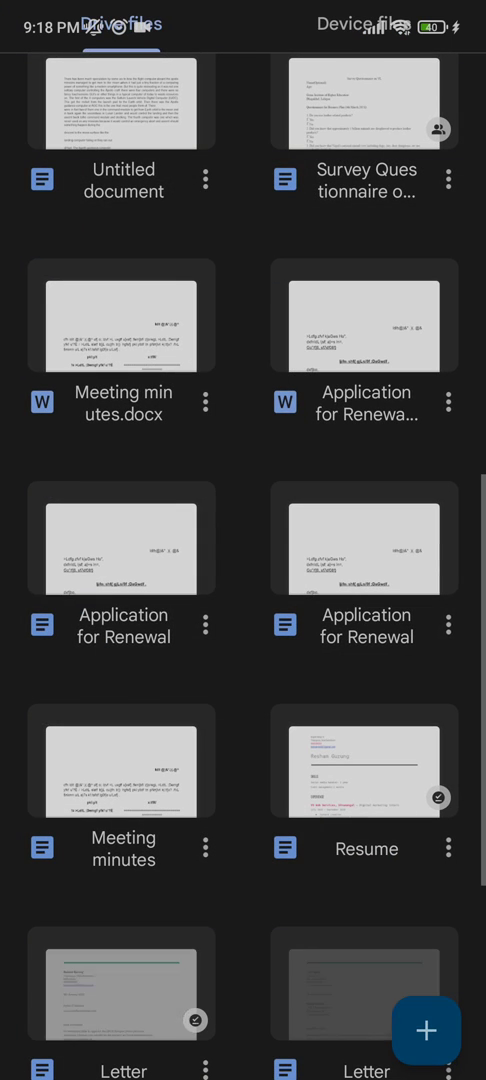
pyautogui.scroll(-3)
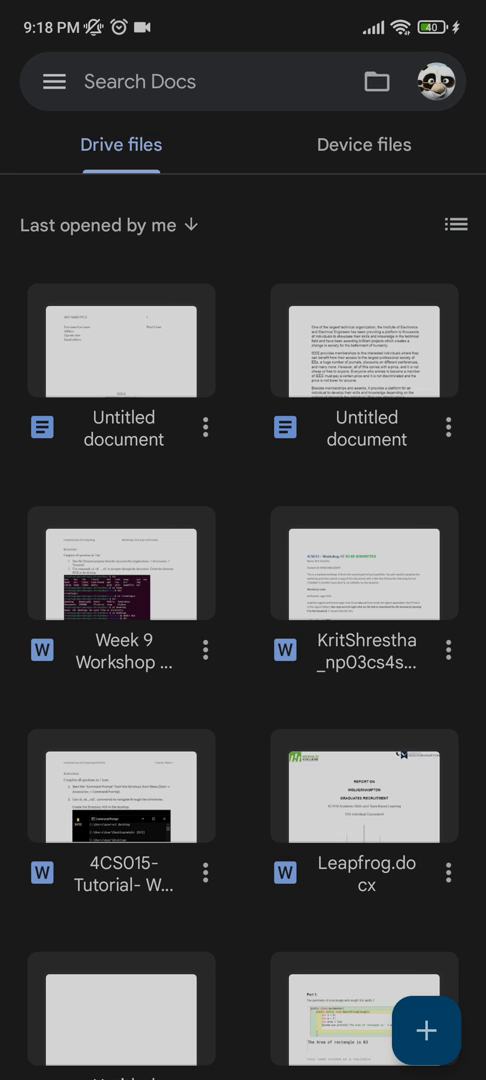
pyautogui.click(425, 1039)
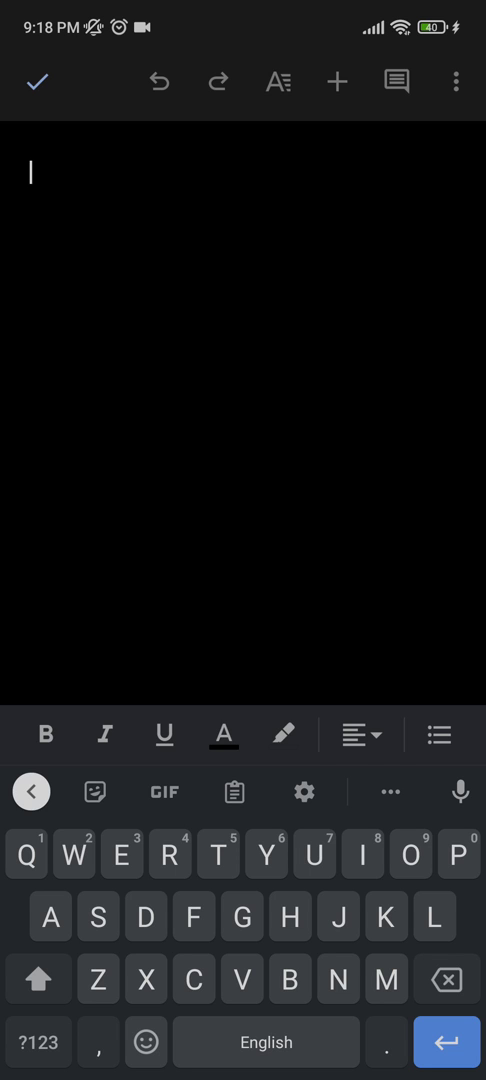
# Type 'Last name First name.' with 'Word count' at the right end of the line.
pyautogui.write('Last name First name.')
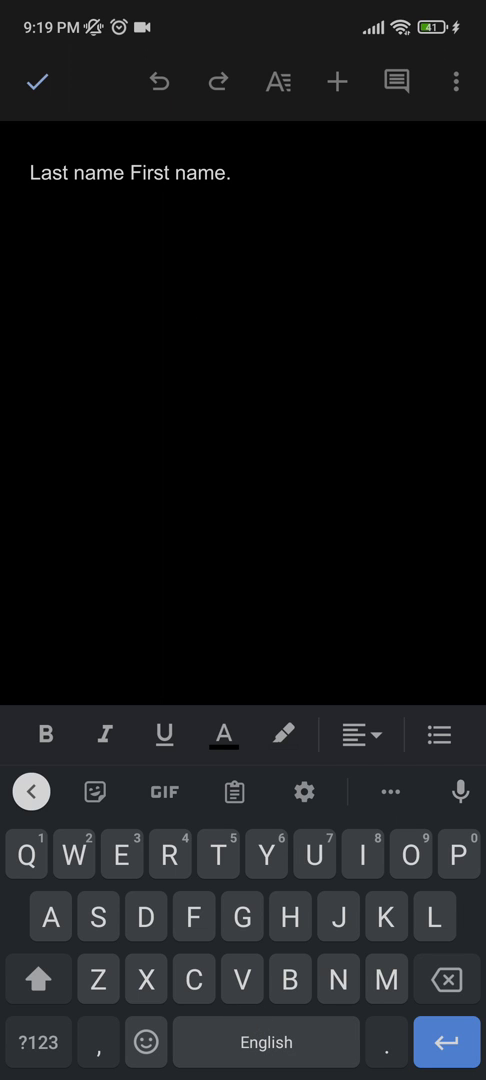
pyautogui.write('Word fount')
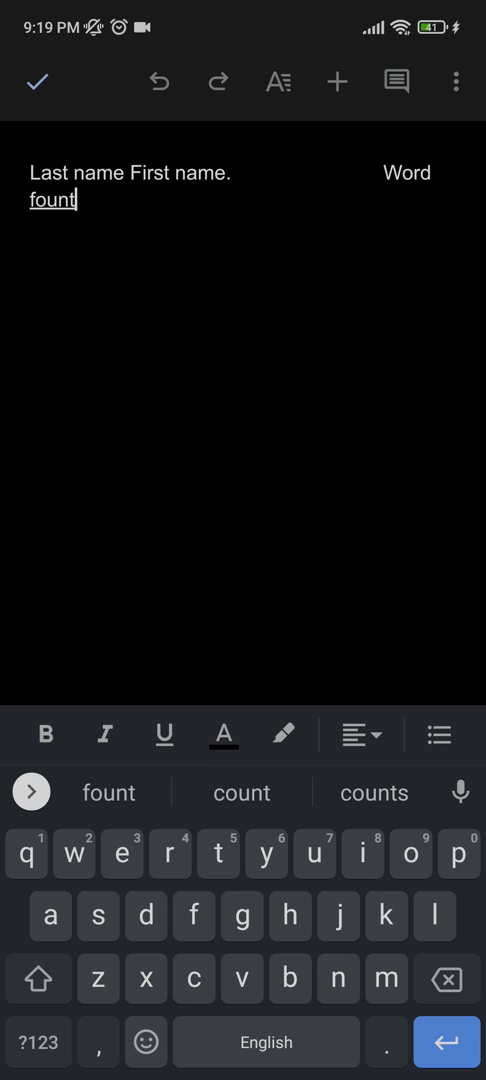
pyautogui.click(48, 1044)
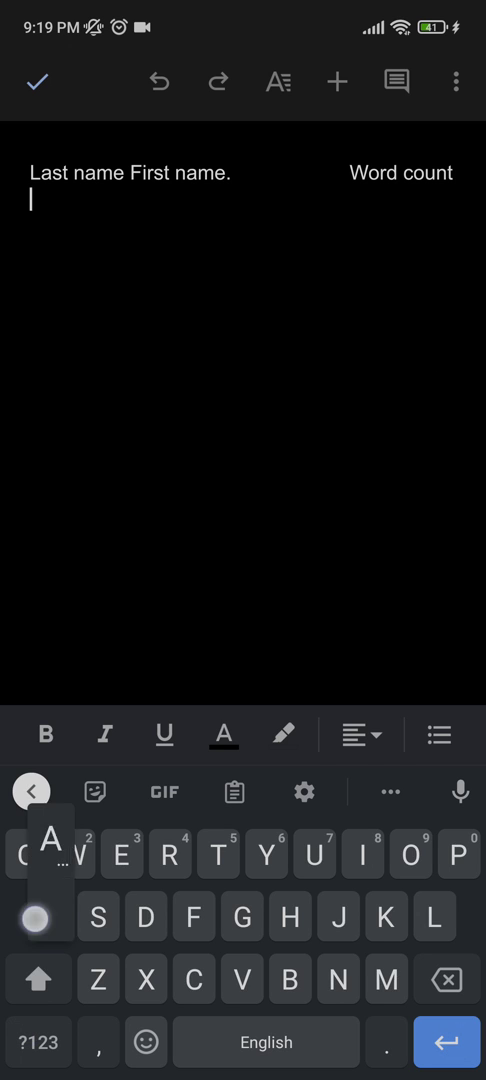
# Type the 'Address' and 'Zipcode,state' lines, fixing the zip code typo.
pyautogui.write('Adre')
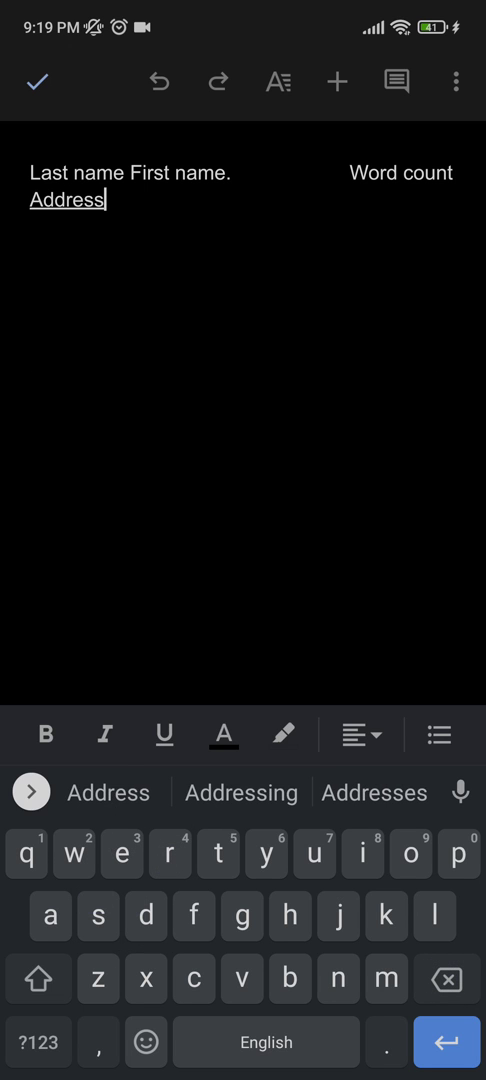
pyautogui.press('enter')
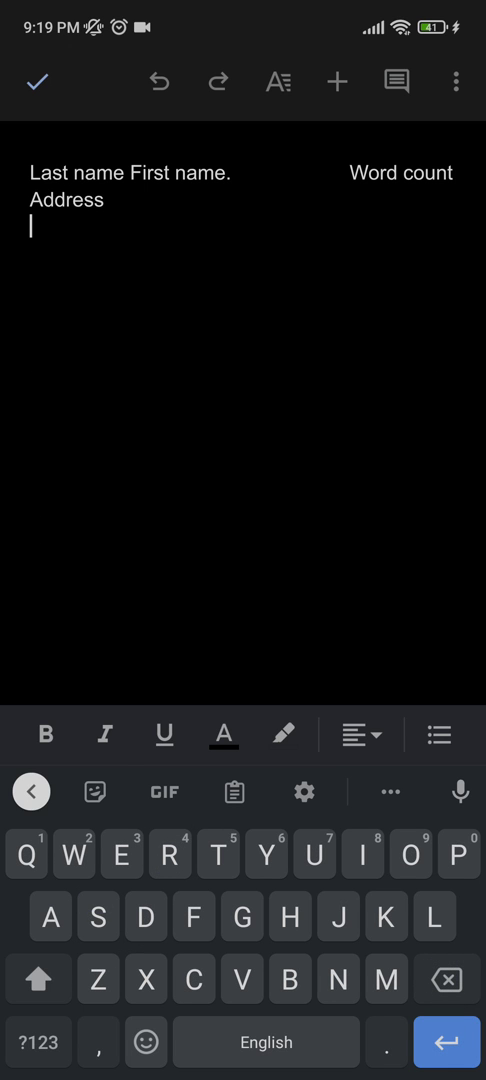
pyautogui.write('Zipcodez')
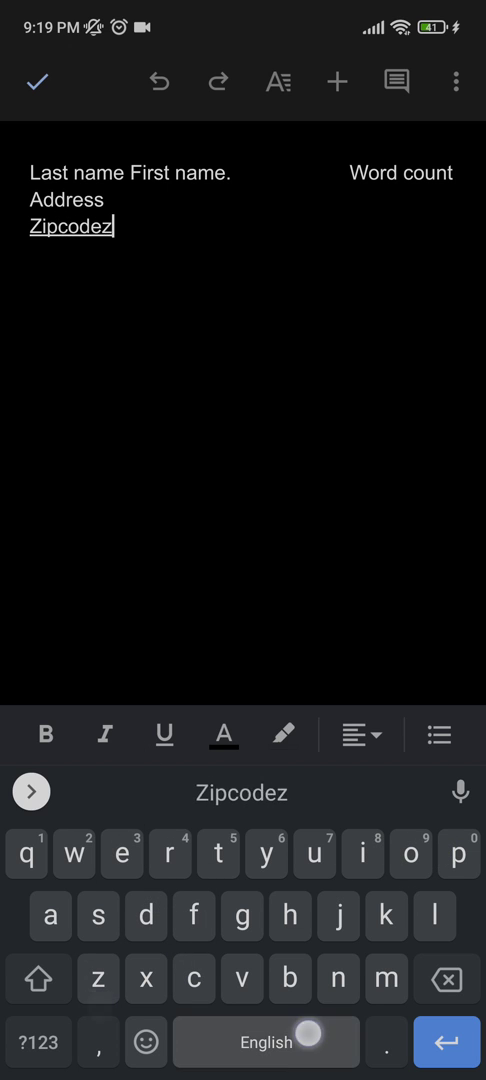
pyautogui.write('state')
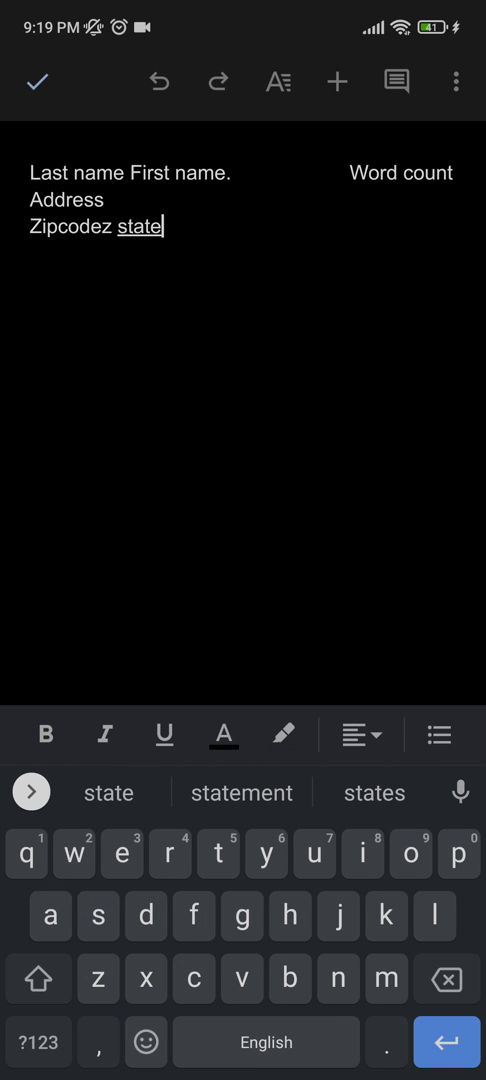
pyautogui.click(113, 225)
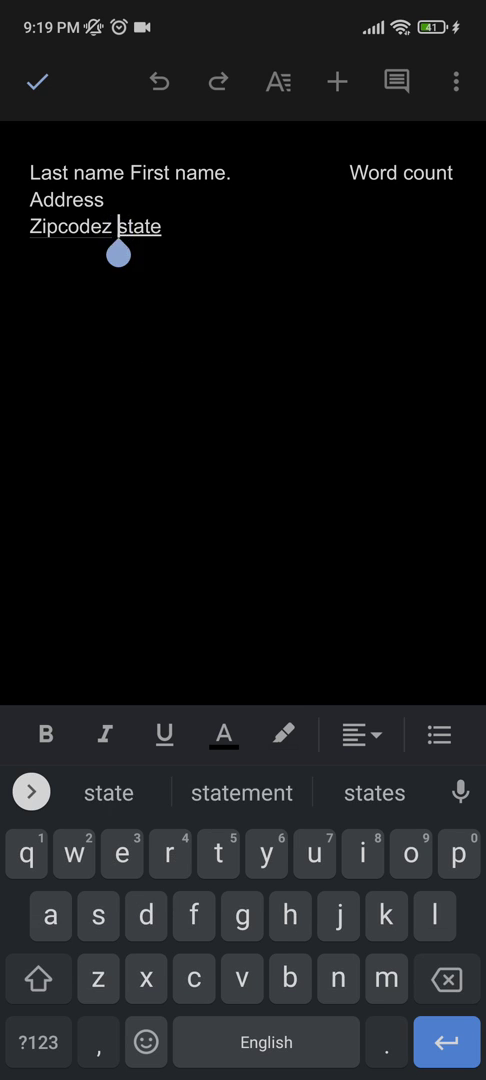
pyautogui.press('enter')
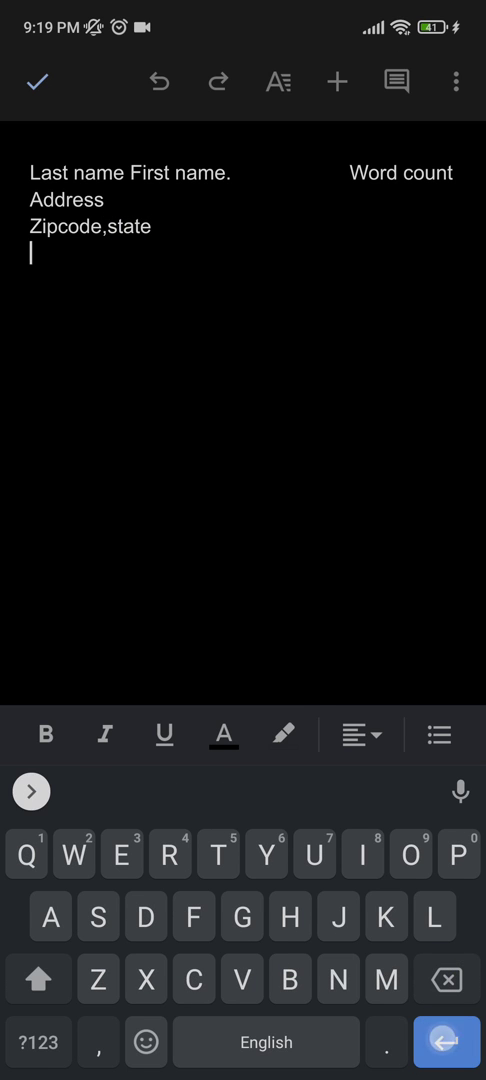
# Add the 'Email address' line followed by blank lines below.
pyautogui.write('Email address')
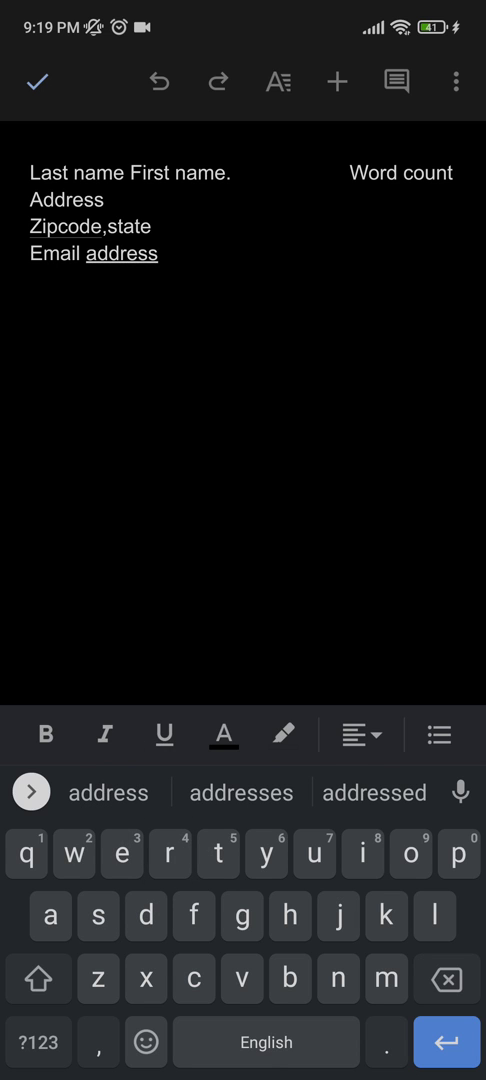
pyautogui.click(155, 253)
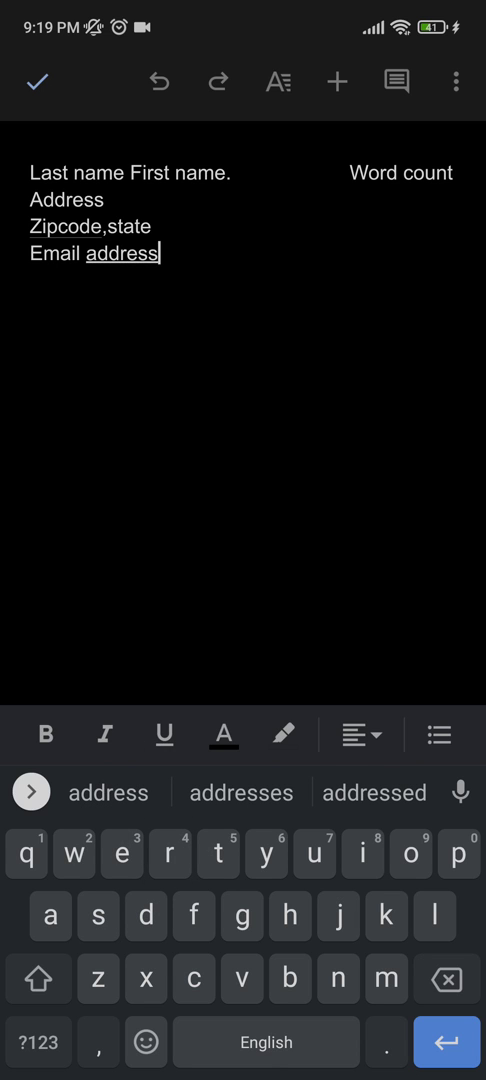
pyautogui.press('Enter')
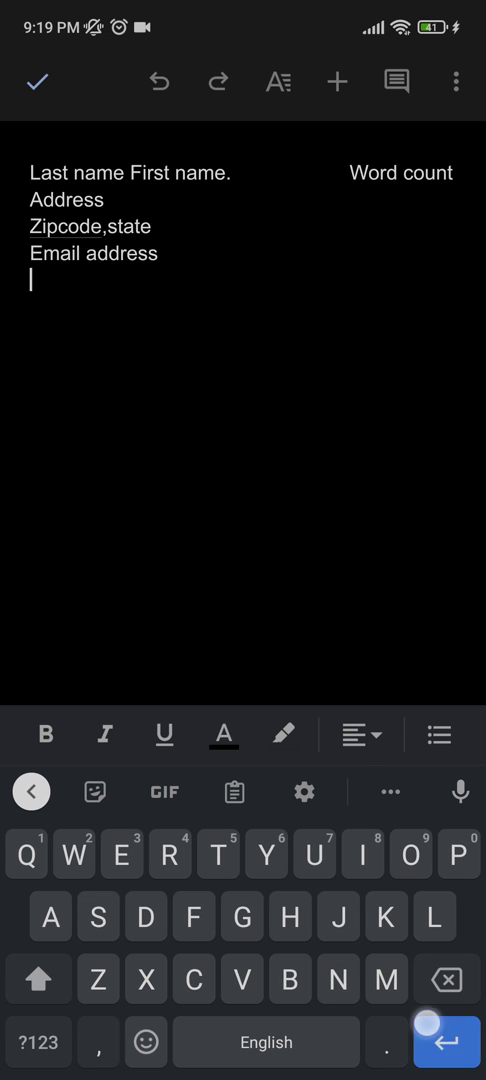
pyautogui.press('Enter')
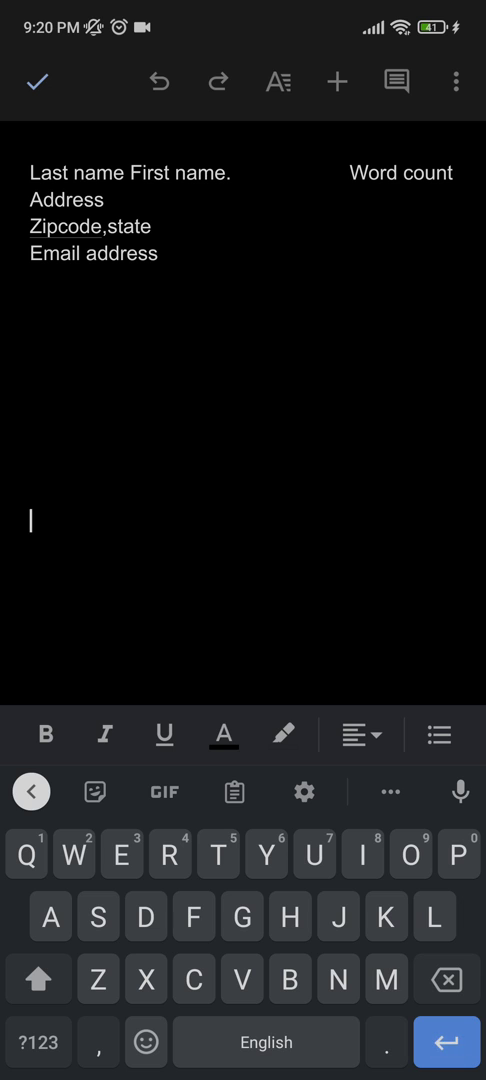
# Add centered 'TITLE' and 'BY FIRST LAST NAME', then start a new page.
pyautogui.click(360, 735)
pyautogui.write('TITLE')
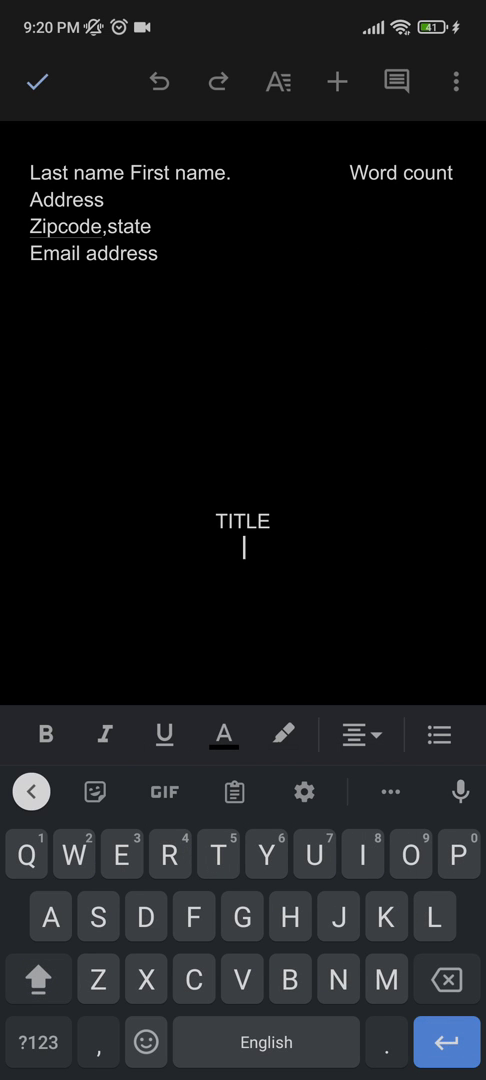
pyautogui.write('BY FIRST LAST NAME')
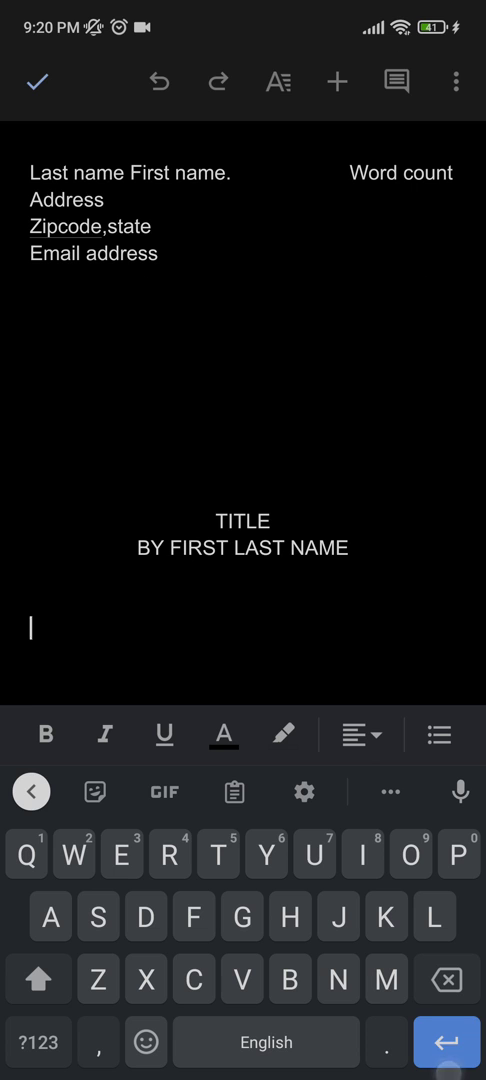
pyautogui.scroll(-3)
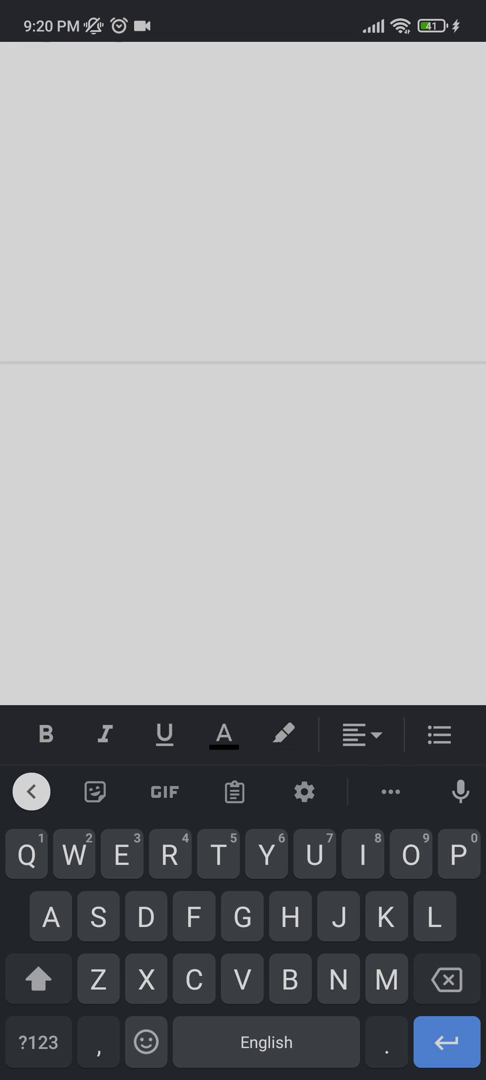
# Add the centered heading 'CHAPTER 1' with 'LOGIN GIANTS' beneath on page two.
pyautogui.click(57, 530)
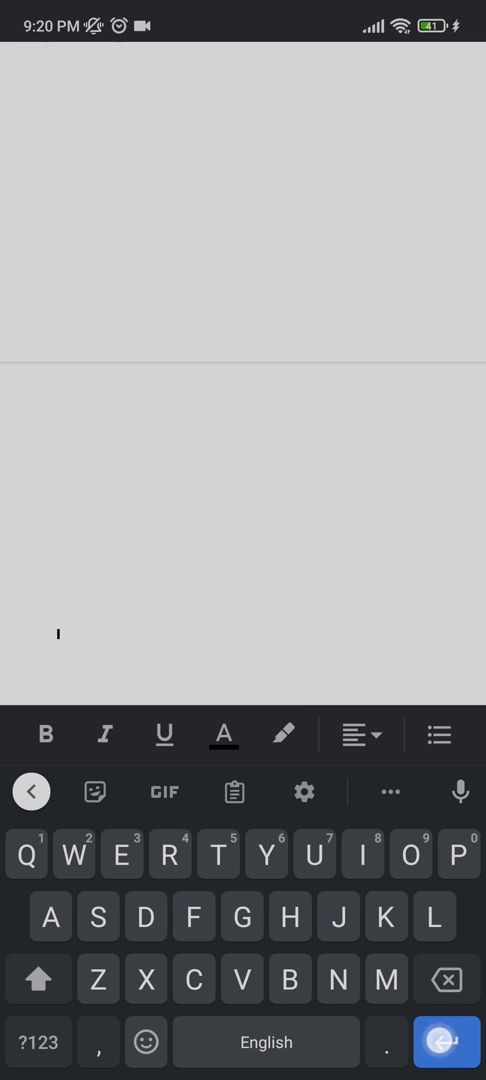
pyautogui.click(356, 734)
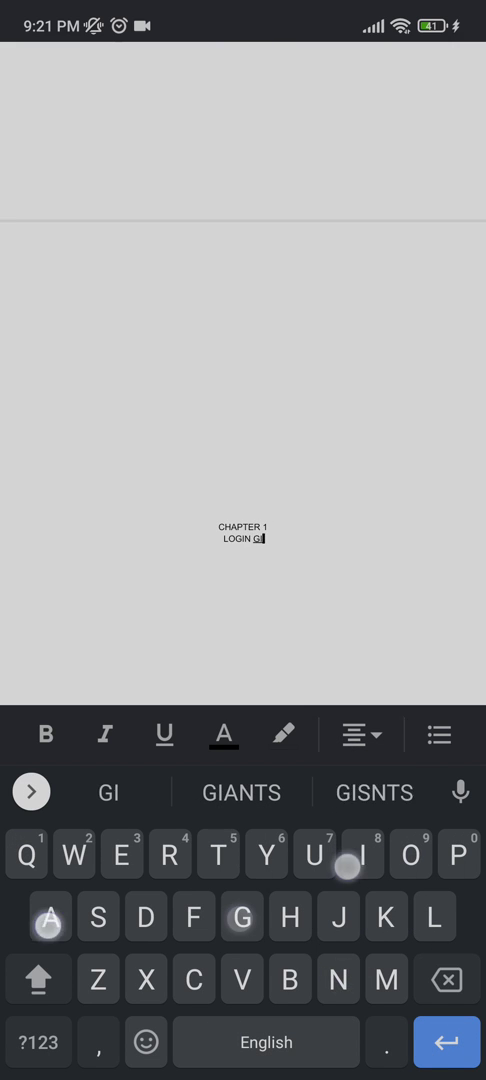
pyautogui.click(240, 791)
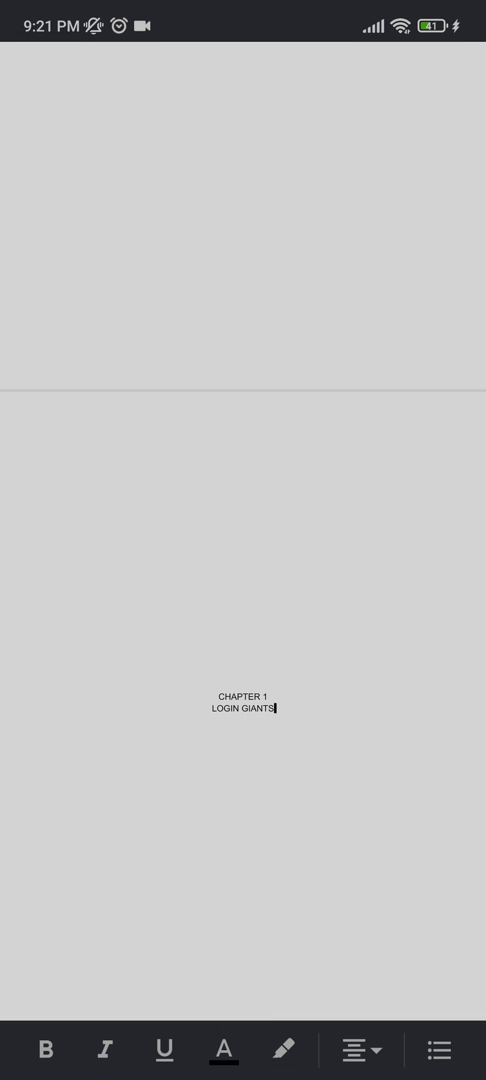
pyautogui.doubleClick(257, 708)
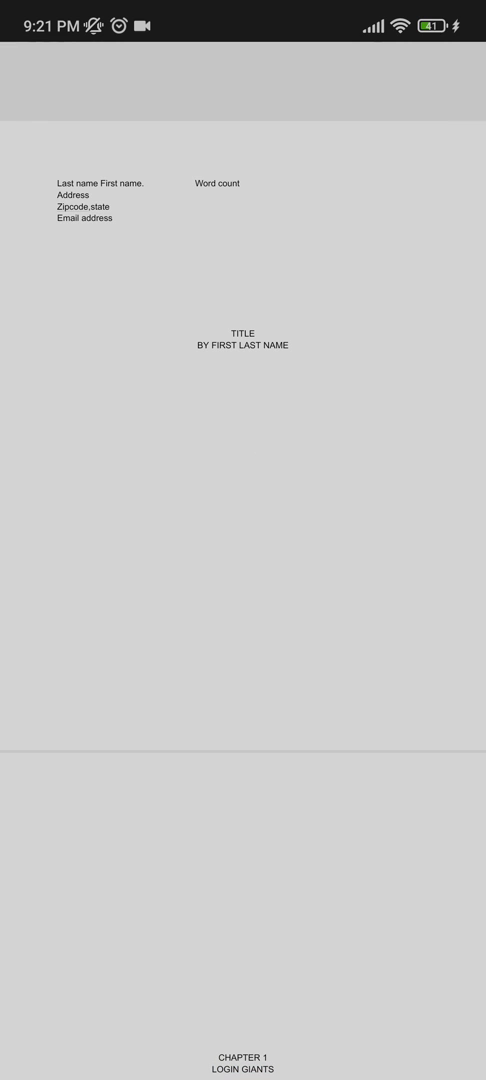
# Add header text 'Last name First name.' with 'Page number' on the right.
pyautogui.scroll(-3)
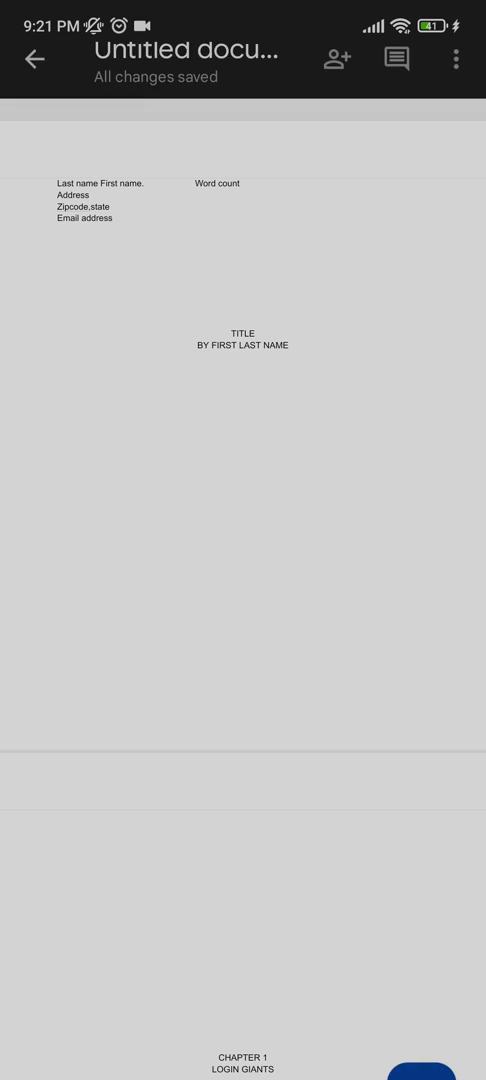
pyautogui.click(100, 183)
pyautogui.write('Last name Fir')
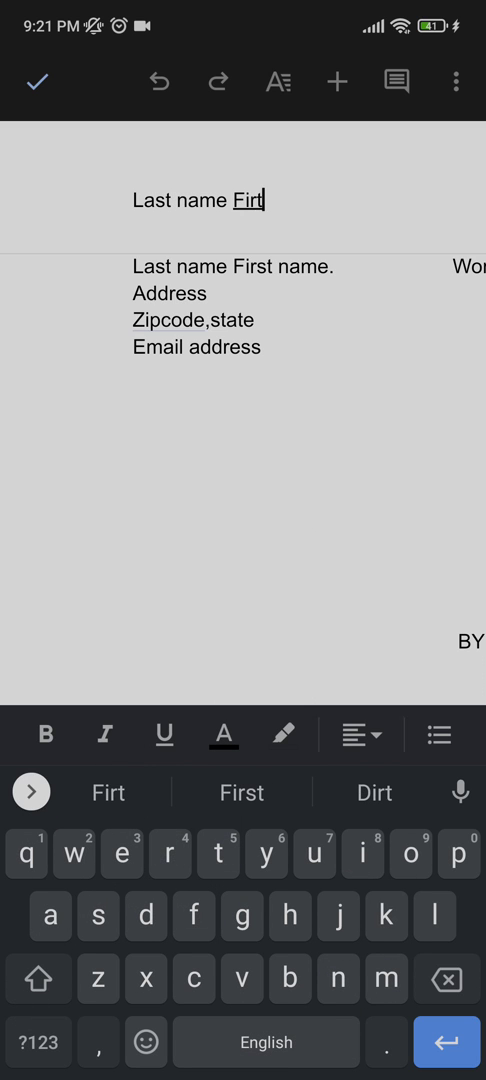
pyautogui.write('t')
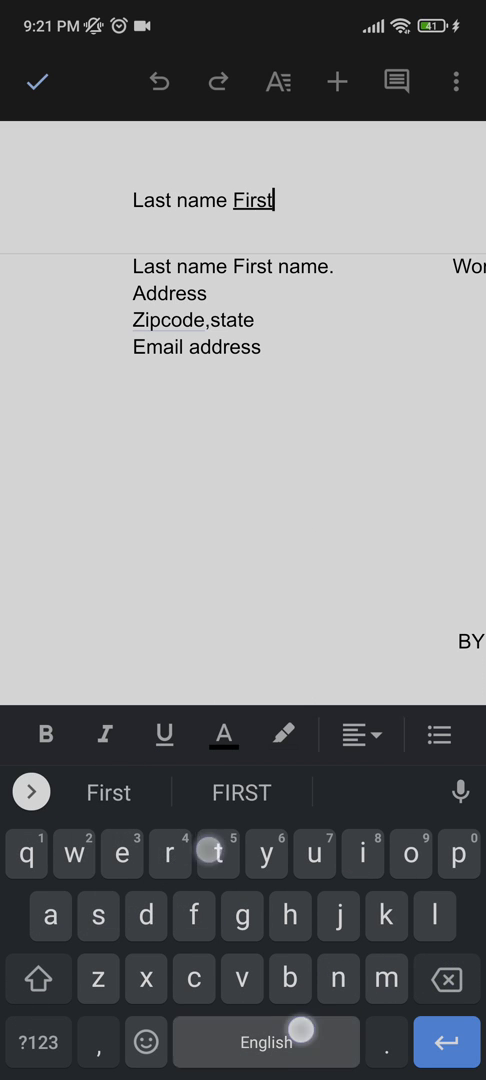
pyautogui.click(38, 82)
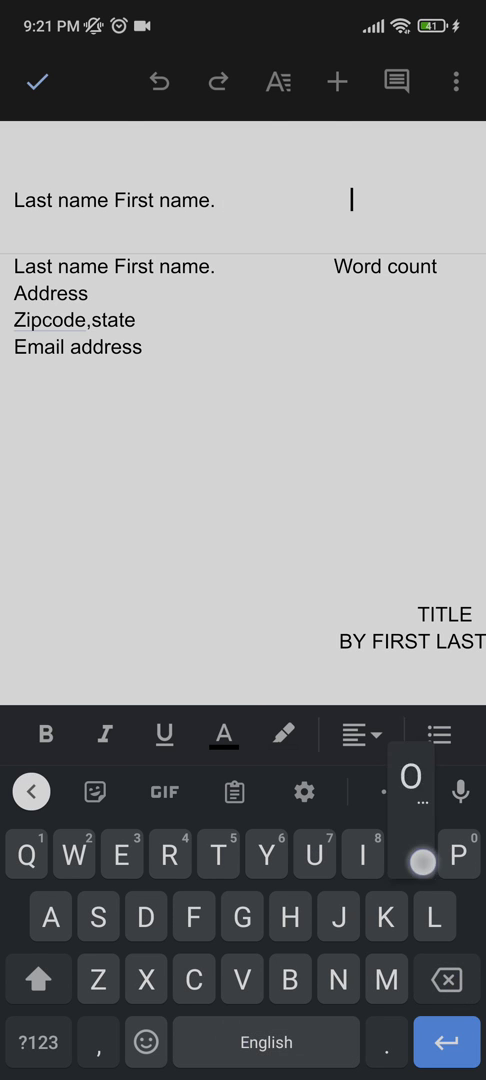
pyautogui.write('Page numbe')
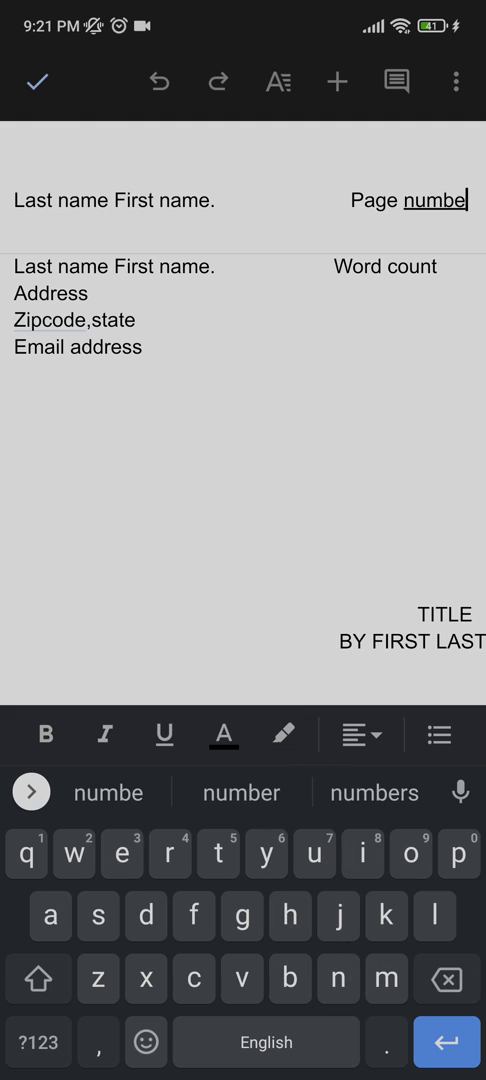